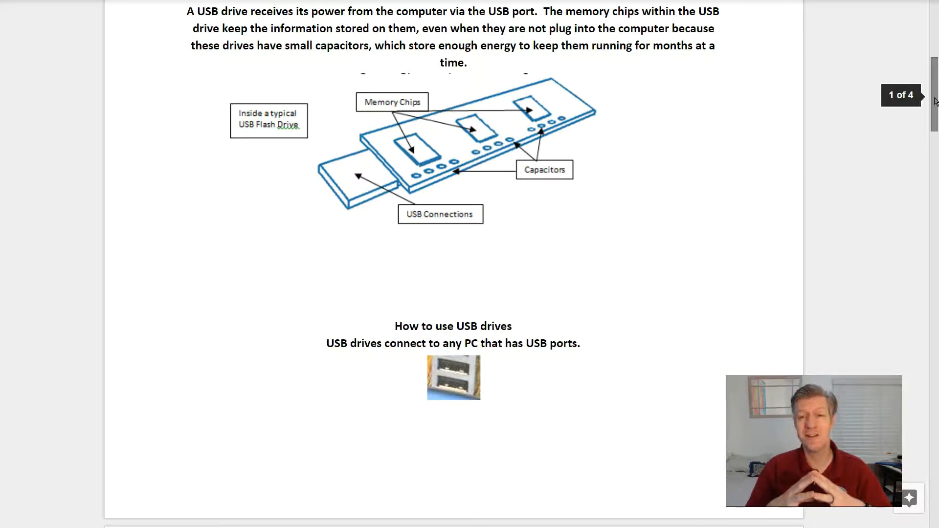
Scroll past the labeled flash drive diagram to the 'How to use USB drives' page
{"action": "scroll", "scroll_direction": "down", "scroll_amount": 3}
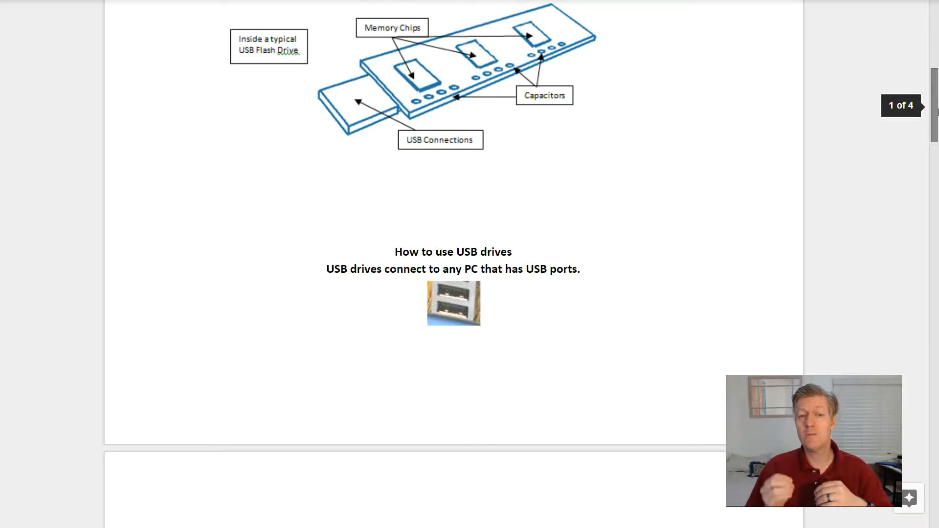
{"action": "mouse_move", "coordinate": [829, 43]}
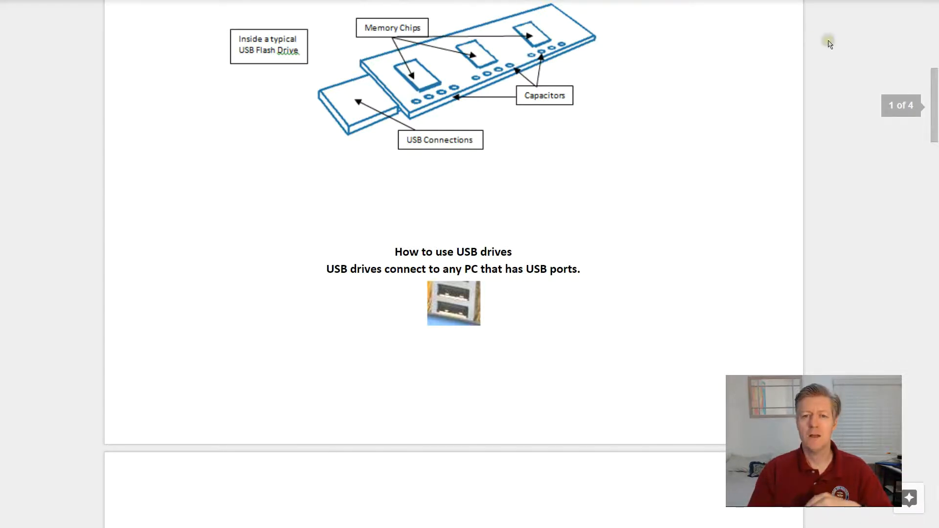
{"action": "mouse_move", "coordinate": [507, 30]}
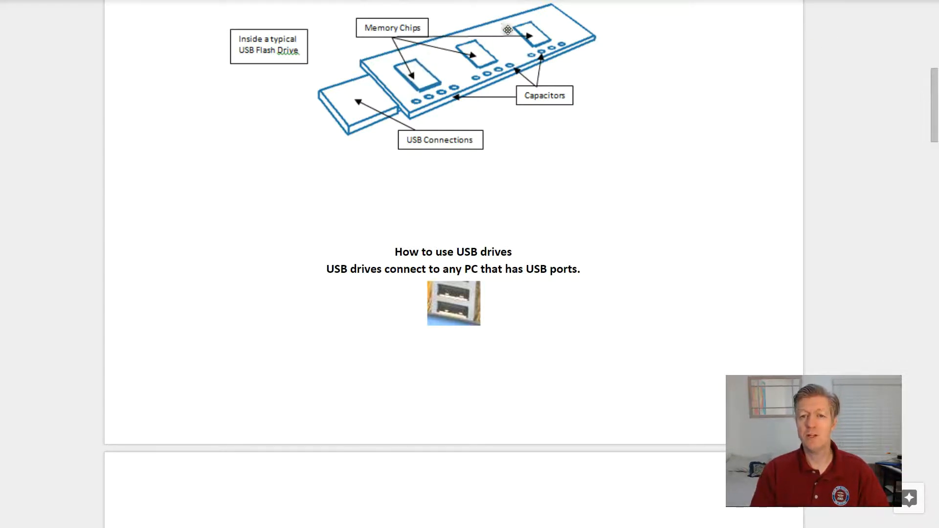
{"action": "mouse_move", "coordinate": [537, 58]}
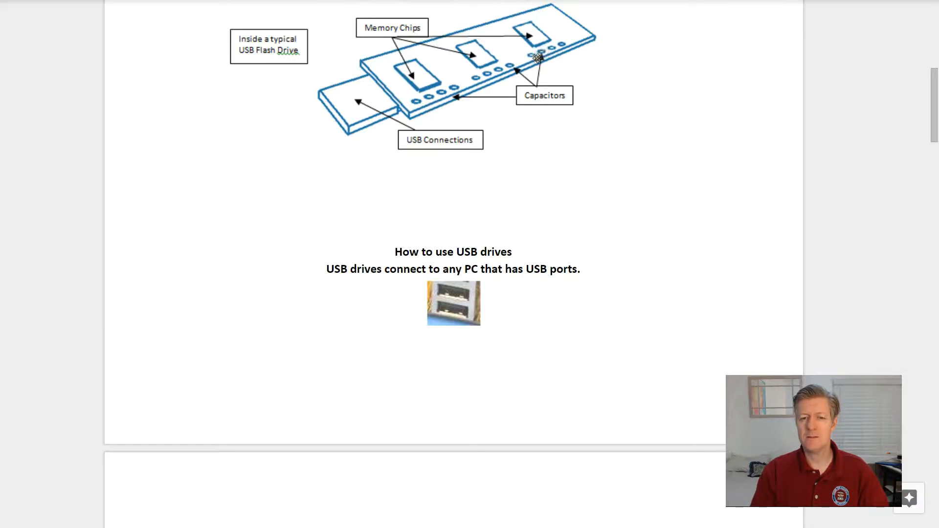
{"action": "mouse_move", "coordinate": [368, 90]}
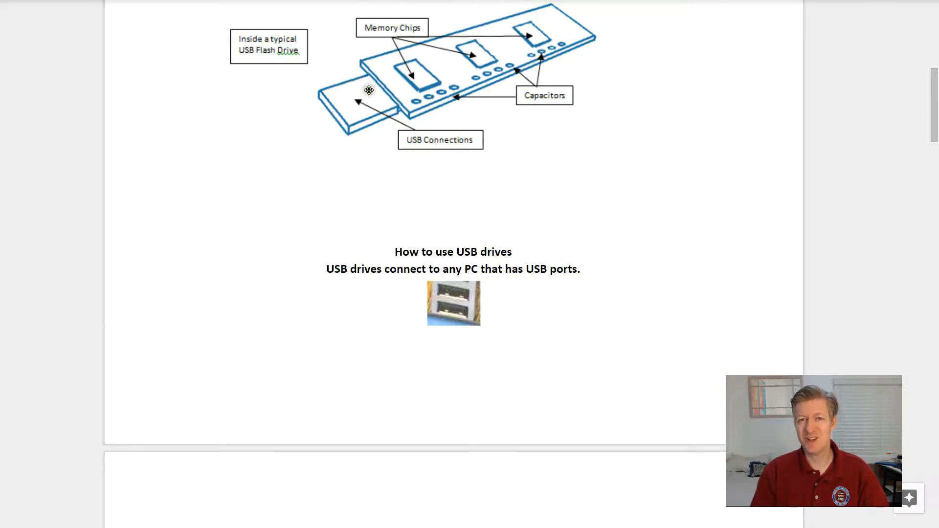
{"action": "scroll", "scroll_direction": "down", "scroll_amount": 3}
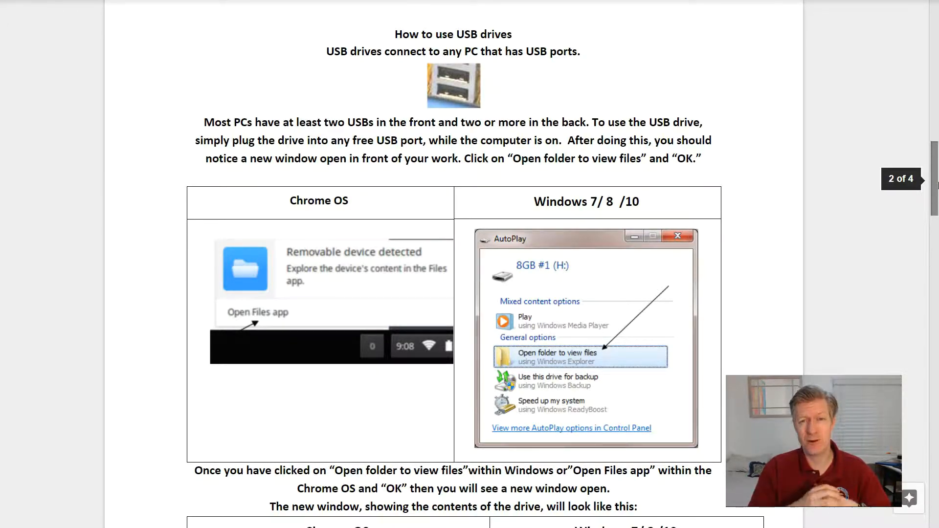
Scroll past the AutoPlay and Chrome OS notification screenshots to the 'new window' table
{"action": "scroll", "scroll_direction": "down", "scroll_amount": 3}
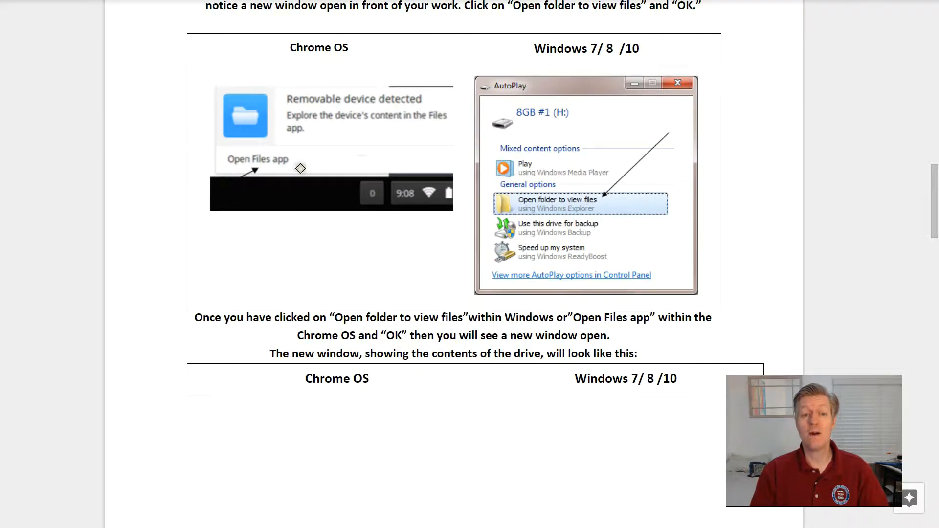
{"action": "mouse_move", "coordinate": [630, 90]}
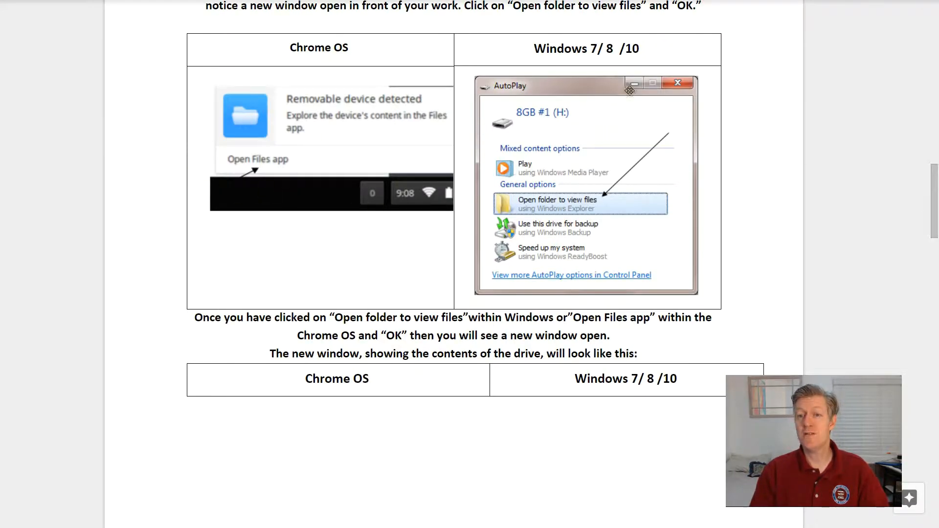
{"action": "mouse_move", "coordinate": [612, 108]}
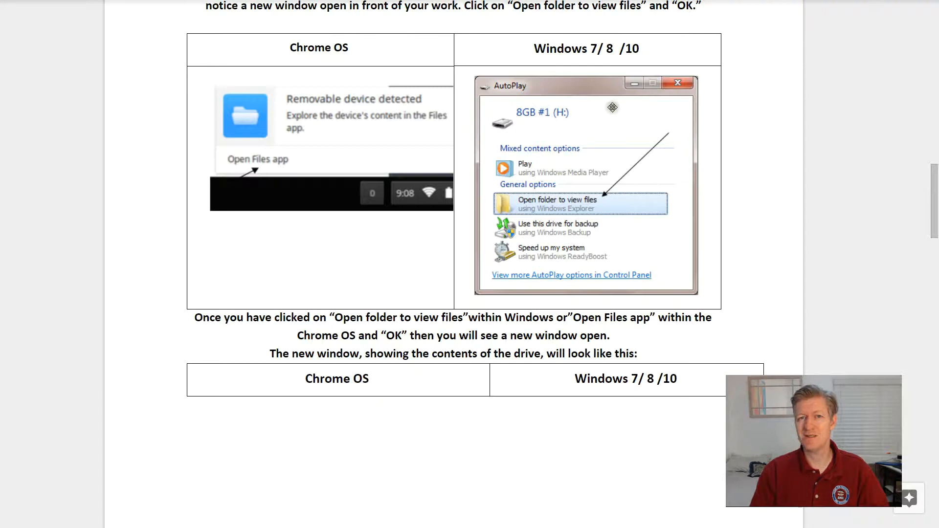
{"action": "scroll", "scroll_direction": "down", "scroll_amount": 3}
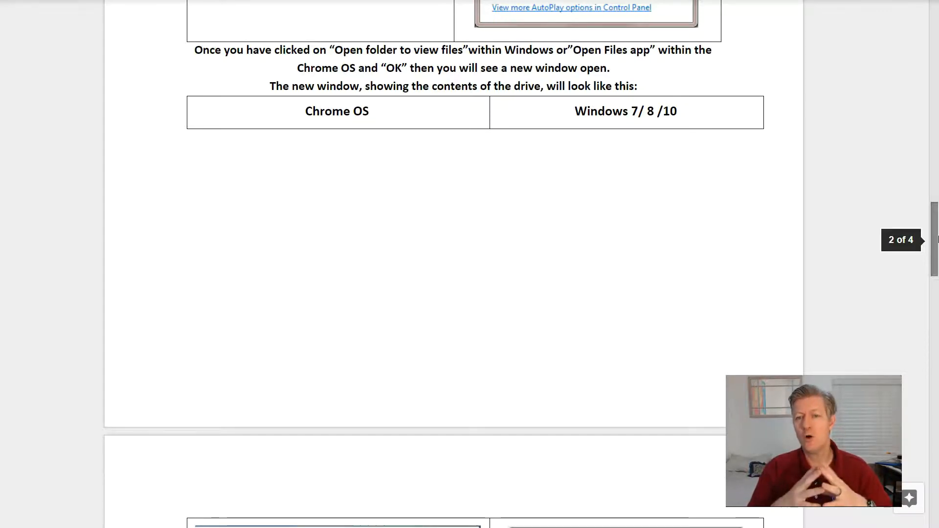
Scroll through the drive-contents windows and copying prompts to the USB transfer speed table
{"action": "scroll", "scroll_direction": "down", "scroll_amount": 3}
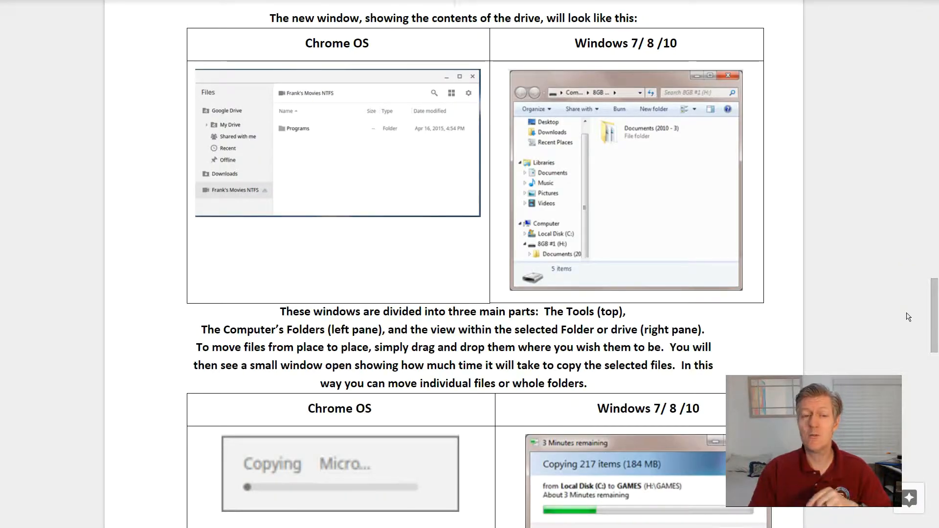
{"action": "mouse_move", "coordinate": [611, 192]}
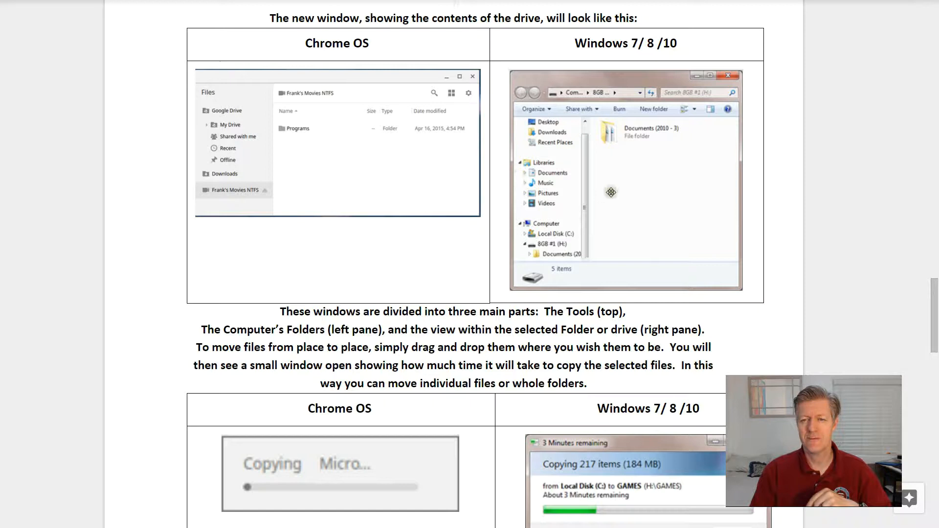
{"action": "mouse_move", "coordinate": [284, 95]}
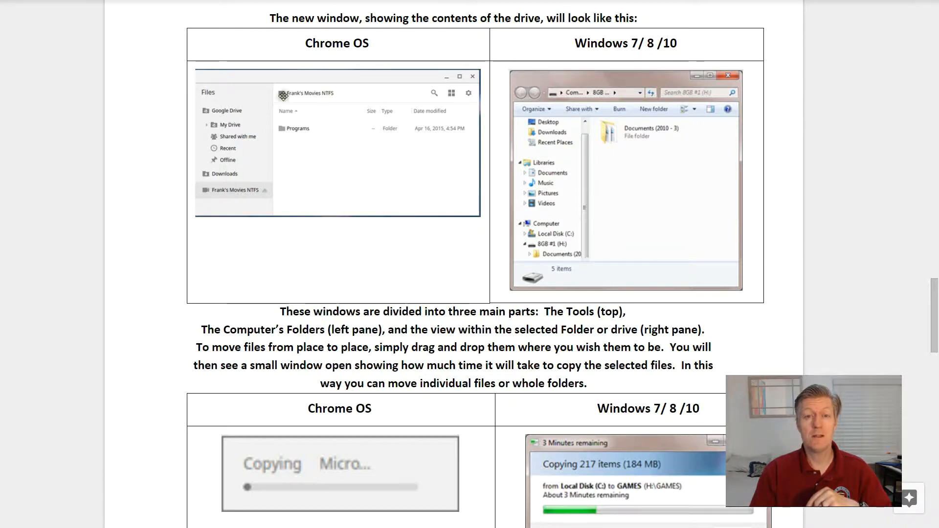
{"action": "mouse_move", "coordinate": [690, 131]}
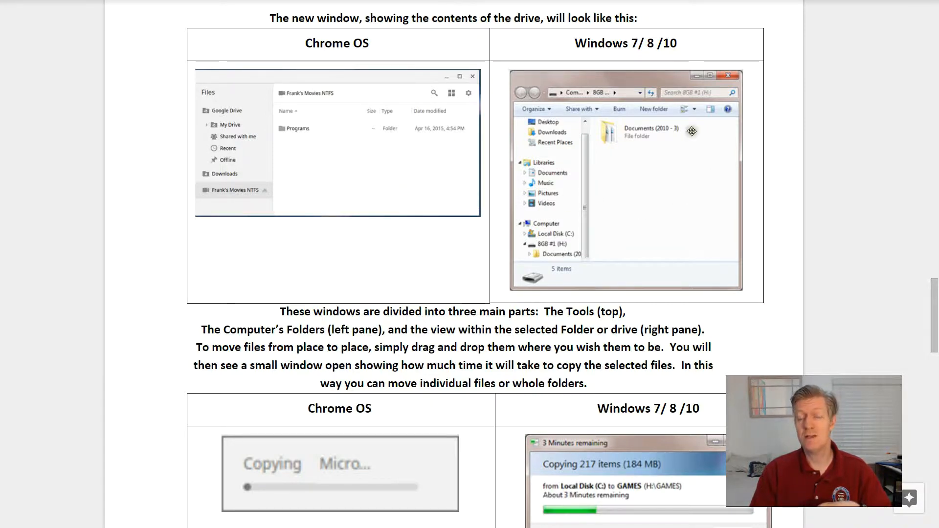
{"action": "scroll", "scroll_direction": "down", "scroll_amount": 3}
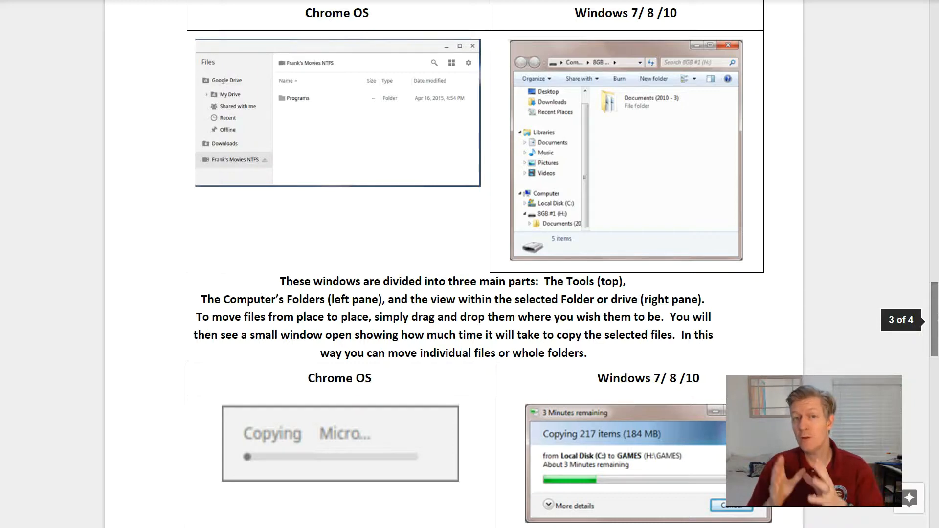
{"action": "scroll", "scroll_direction": "down", "scroll_amount": 3}
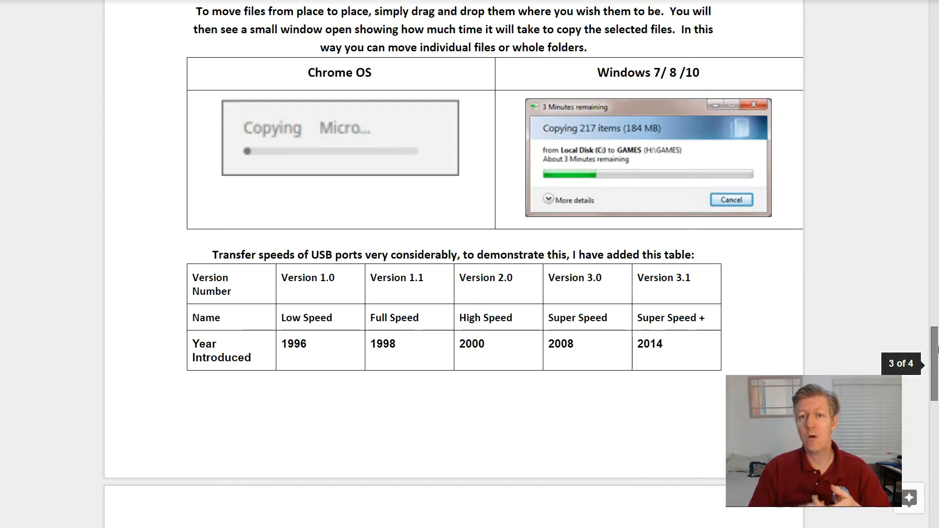
Scroll to the complete speed table and the 'How to safely remove a USB drive' heading
{"action": "scroll", "scroll_direction": "down", "scroll_amount": 3}
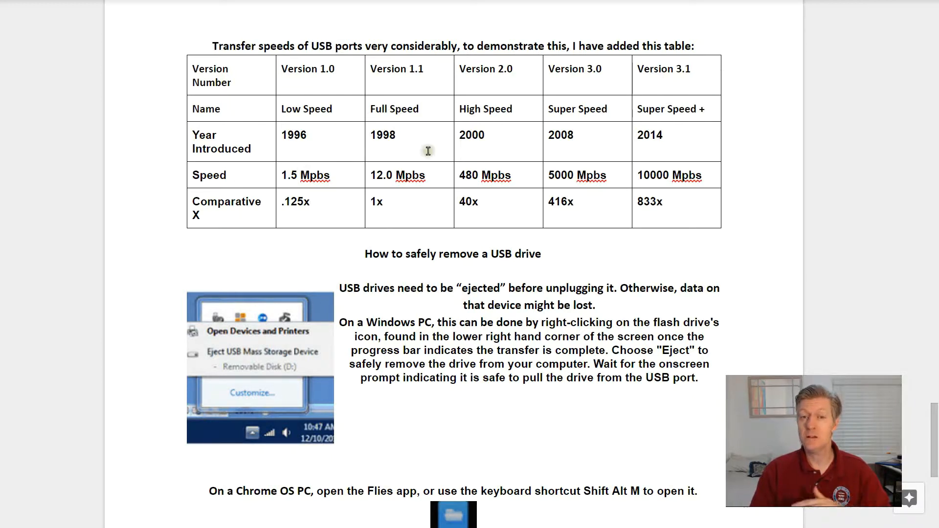
{"action": "mouse_move", "coordinate": [336, 183]}
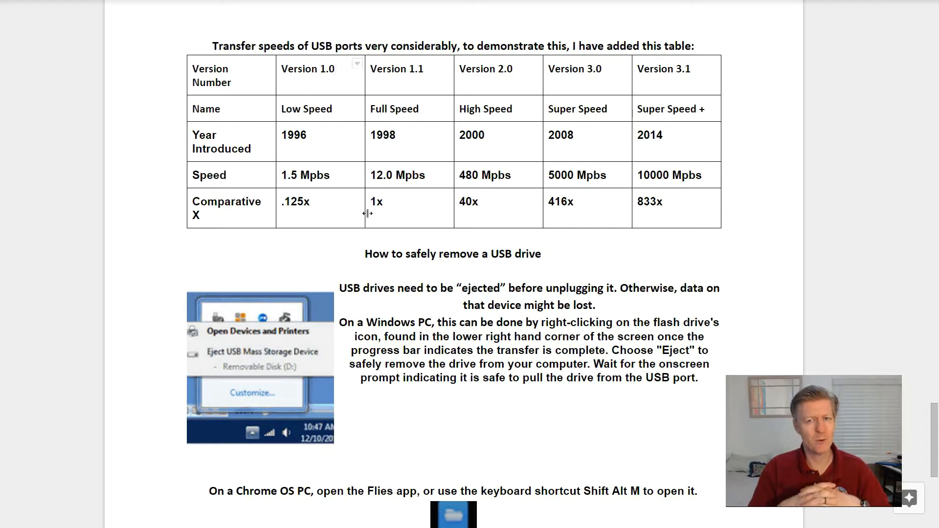
{"action": "scroll", "scroll_direction": "down", "scroll_amount": 3}
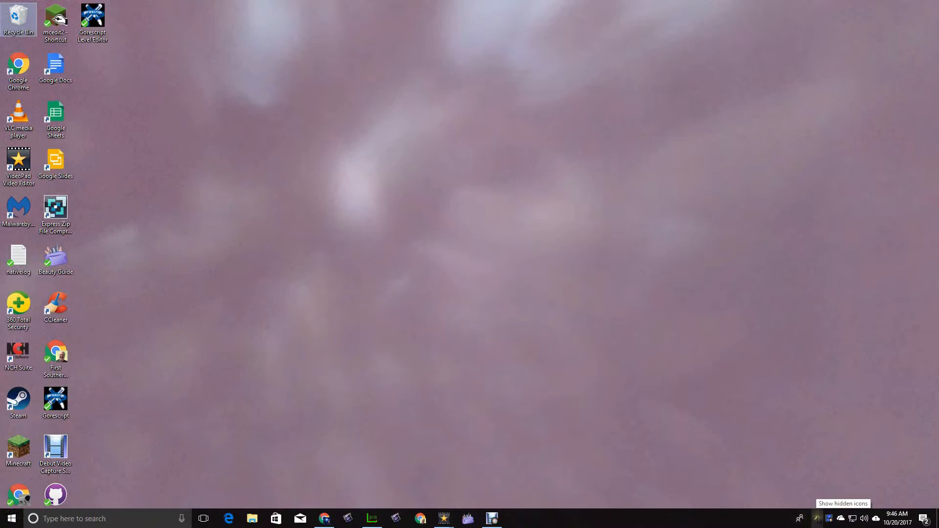
Reveal the hidden taskbar icons and choose Safely Remove Hardware and Eject Media
{"action": "left_click", "coordinate": [812, 519]}
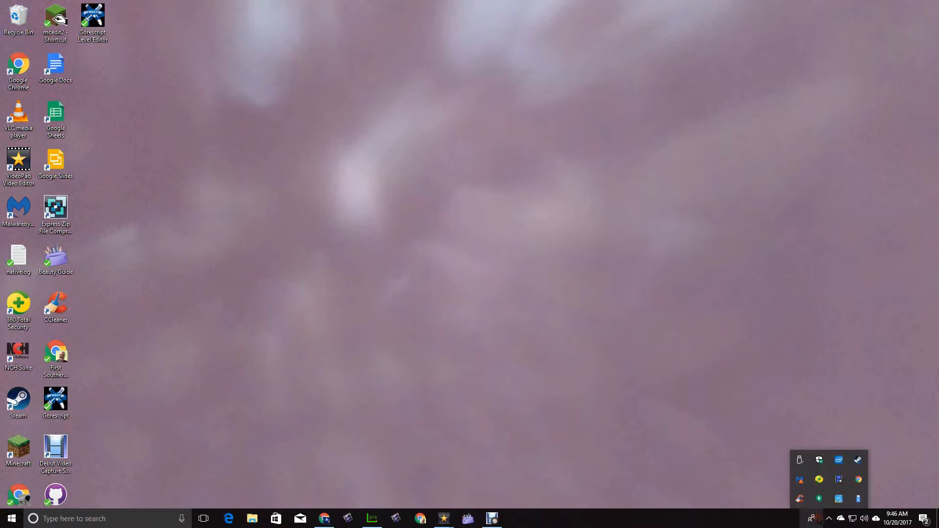
{"action": "mouse_move", "coordinate": [800, 460]}
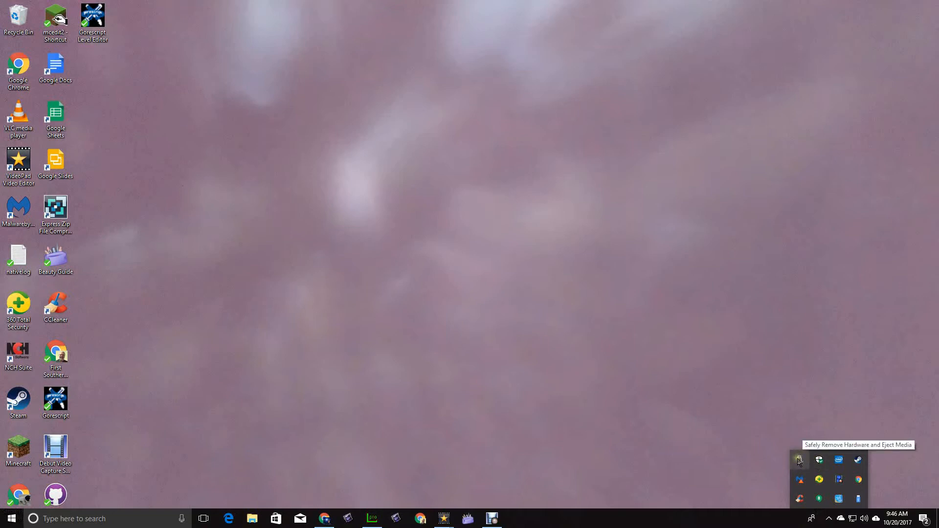
{"action": "left_click", "coordinate": [799, 459]}
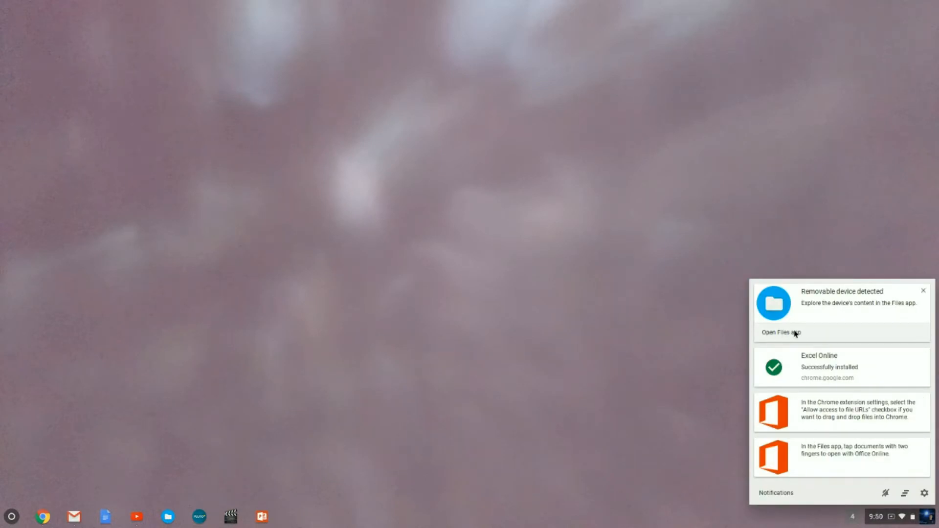
Open BERRY 1 in the Files app from the notification, then eject it
{"action": "left_click", "coordinate": [780, 333]}
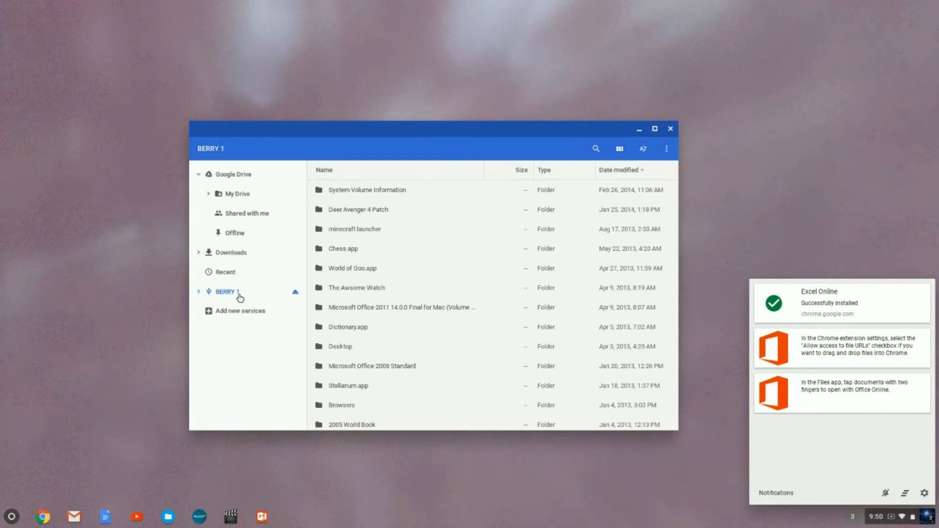
{"action": "mouse_move", "coordinate": [295, 296]}
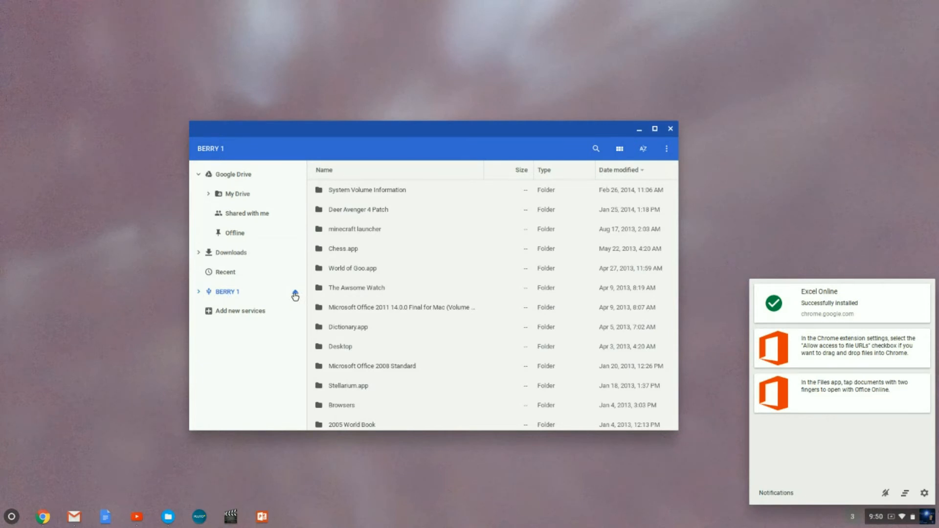
{"action": "left_click", "coordinate": [230, 253]}
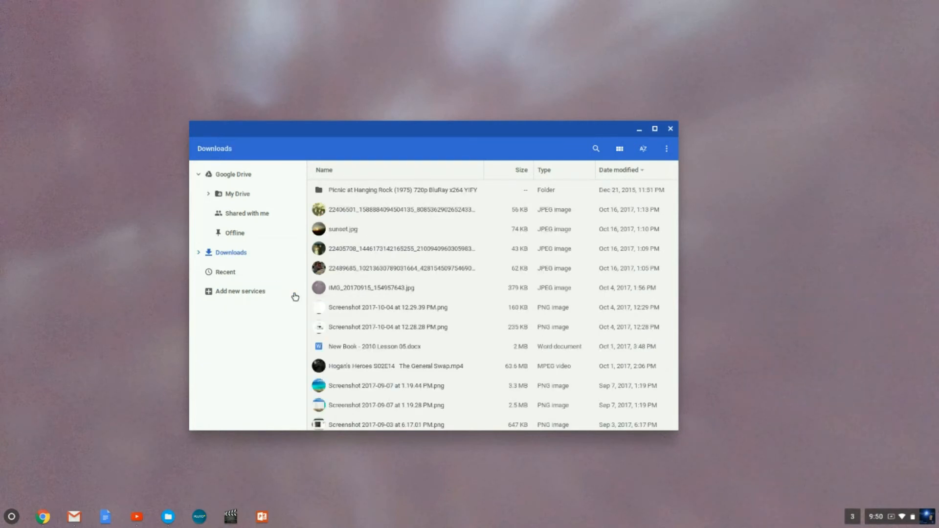